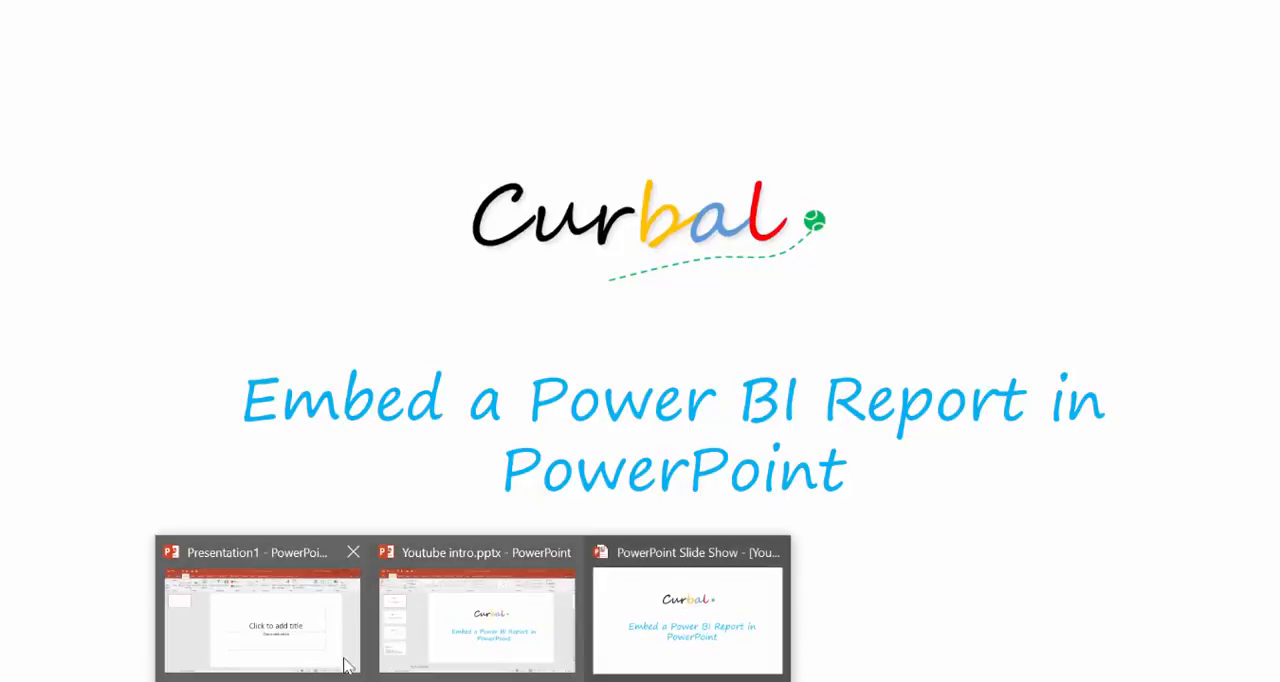
Step: Switch back to the blank Presentation1 from the taskbar
click(261, 620)
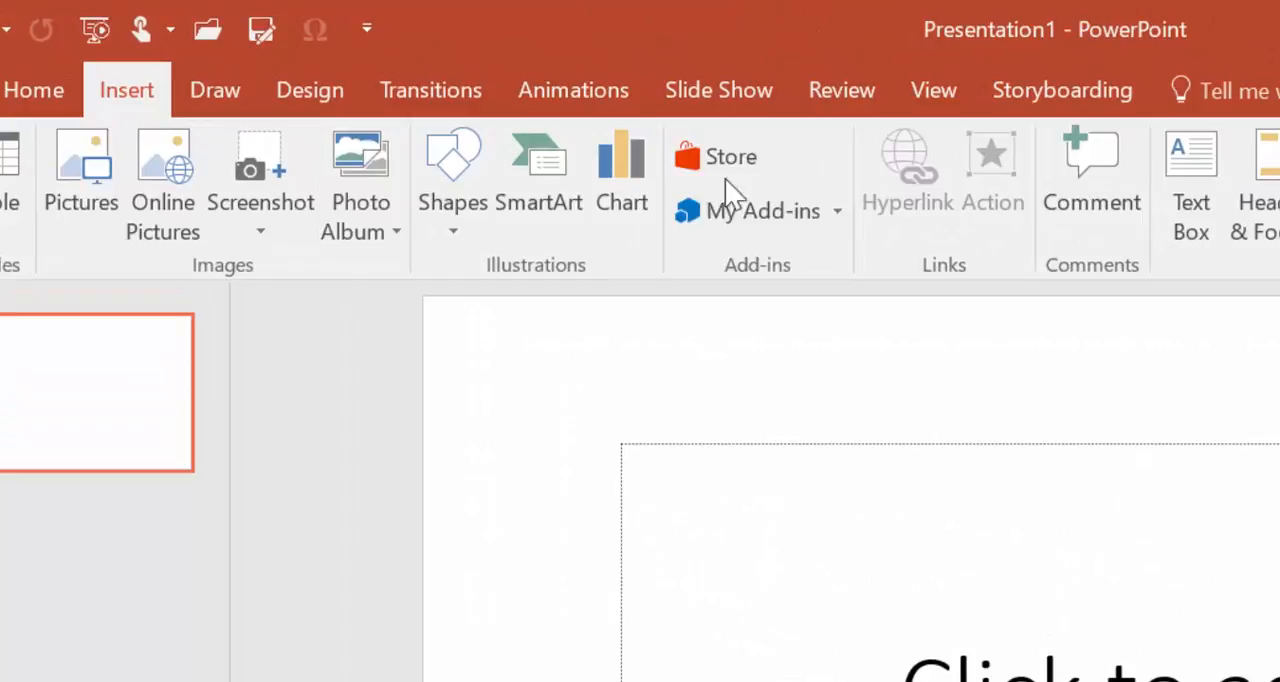
Step: Search the Office add-ins store for 'web viewer' and choose the Web Viewer add-in
click(730, 157)
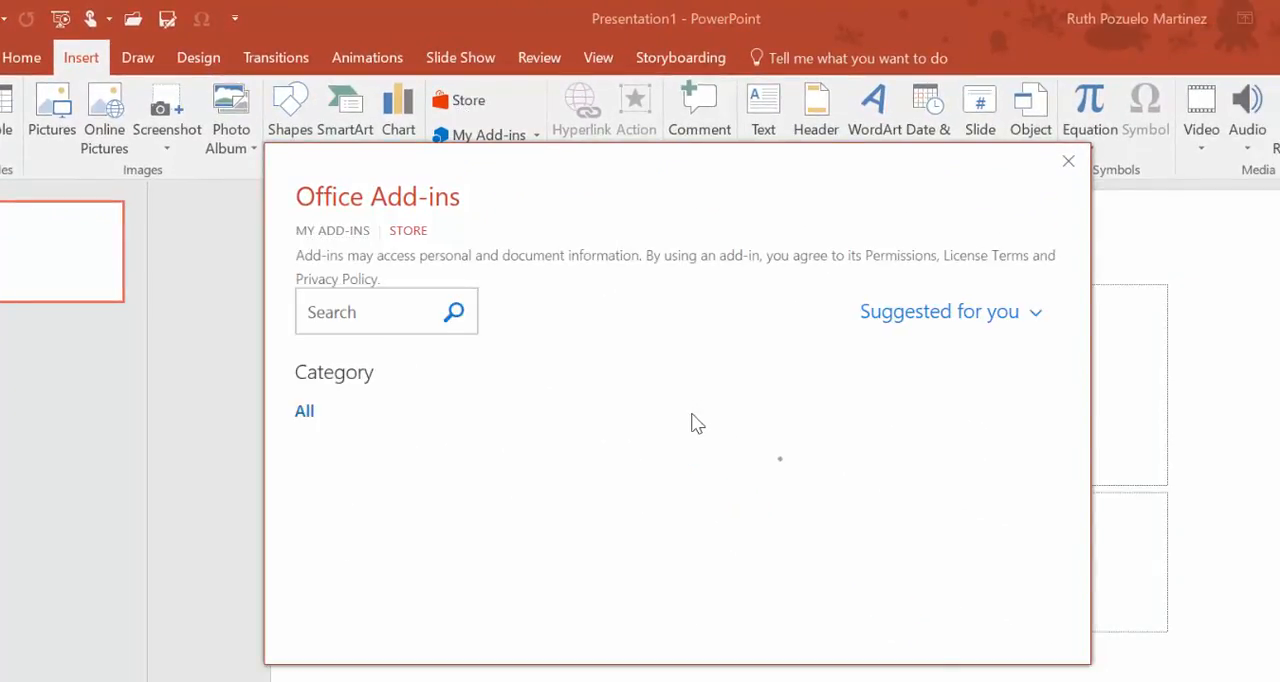
text(w)
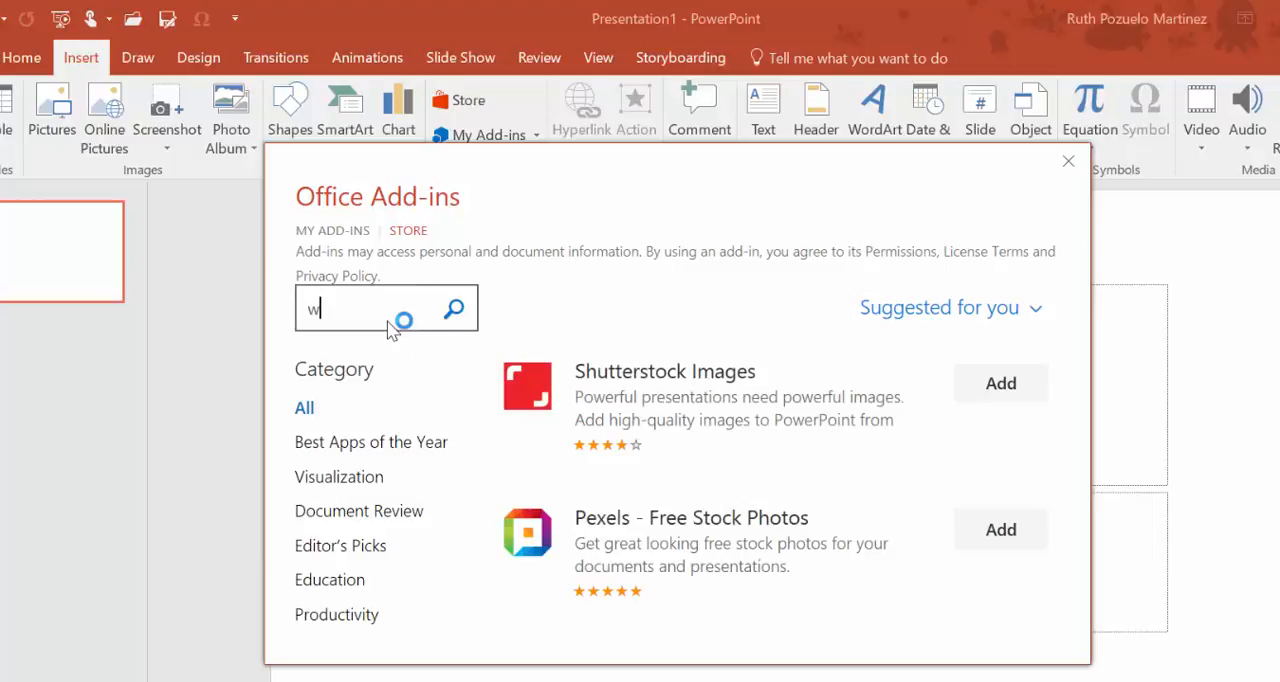
text(eb viewer)
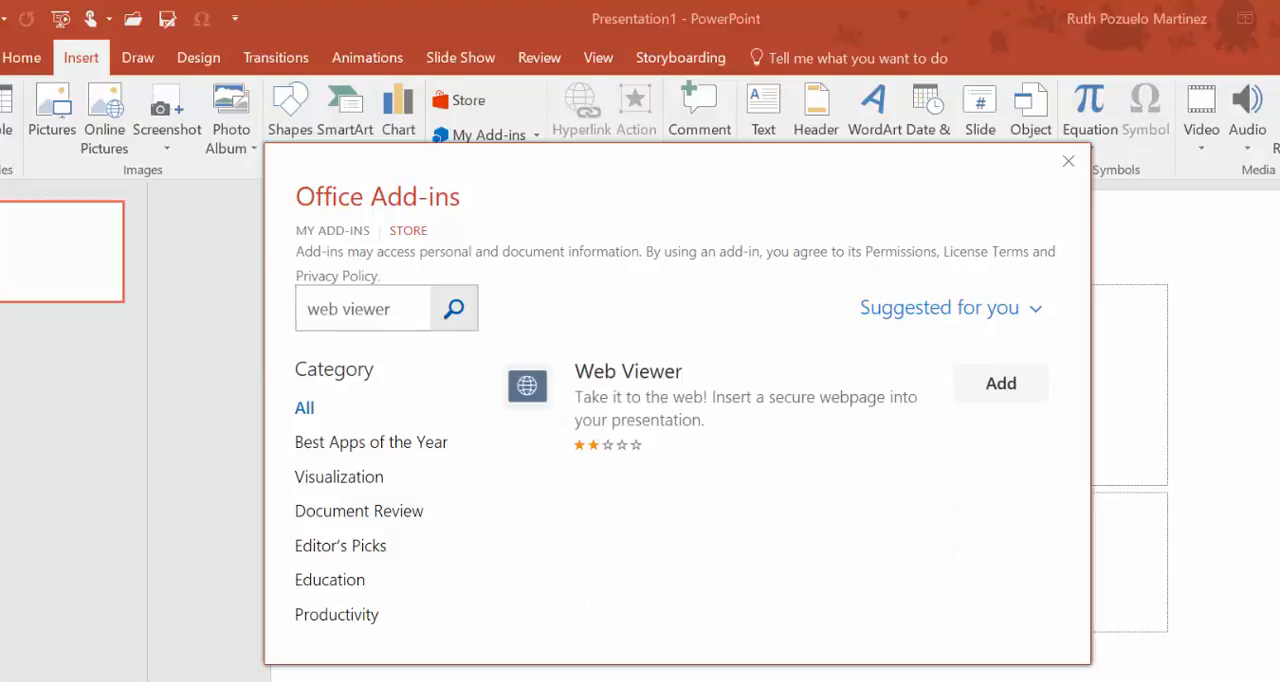
click(710, 395)
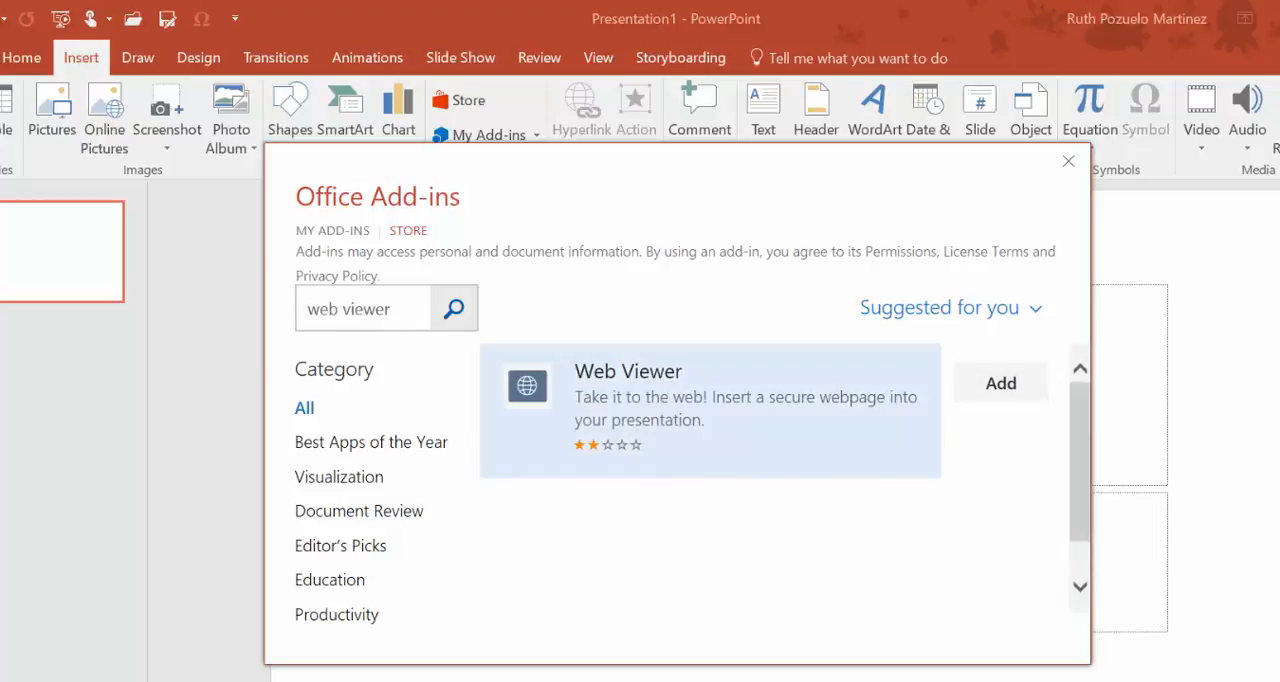
click(1000, 383)
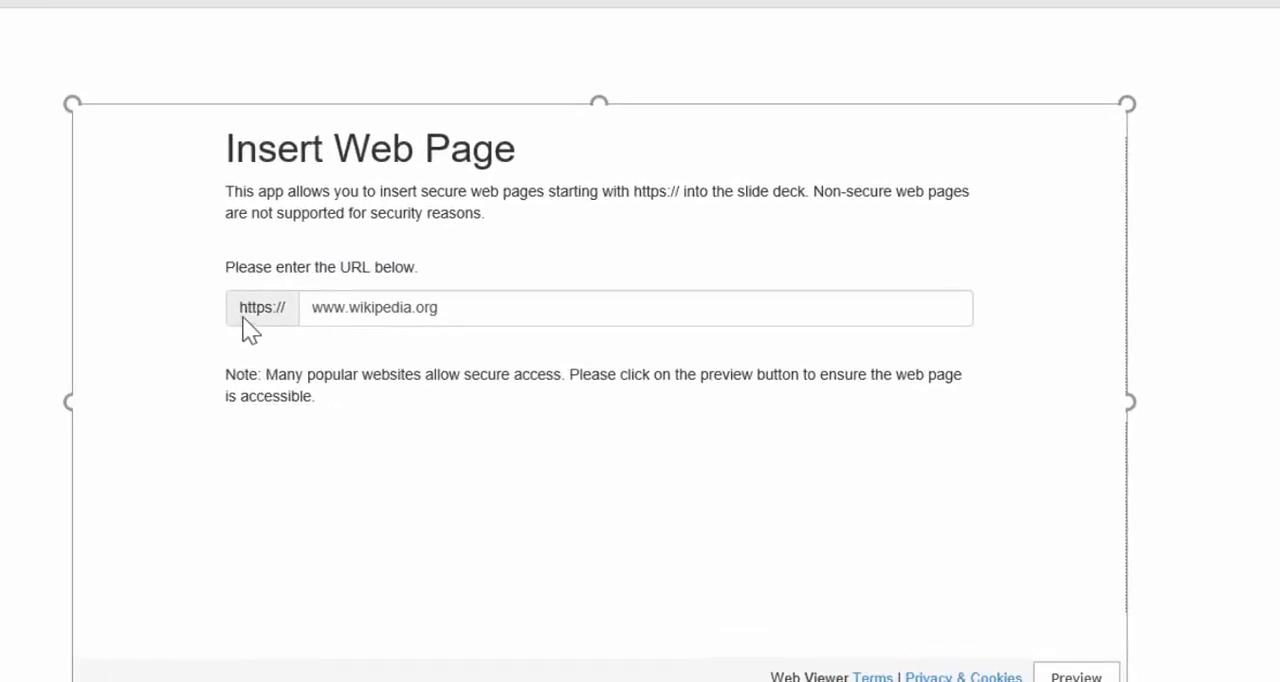
mouse_move(272, 332)
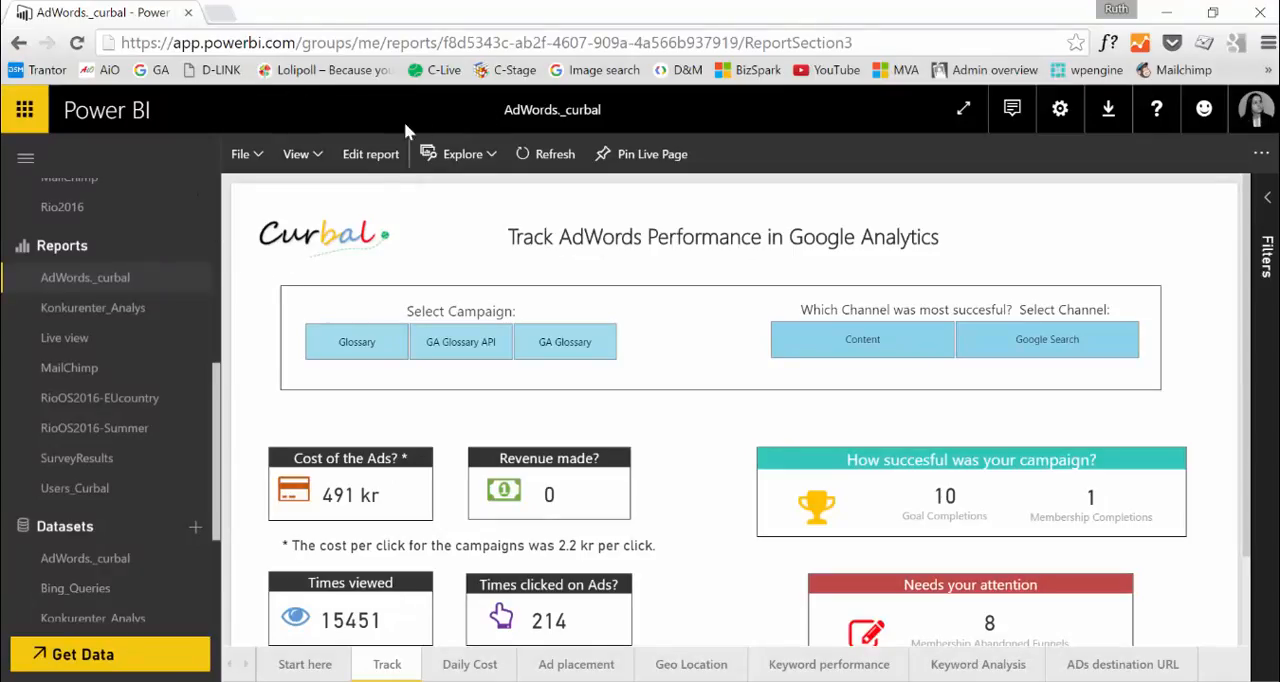
mouse_move(138, 128)
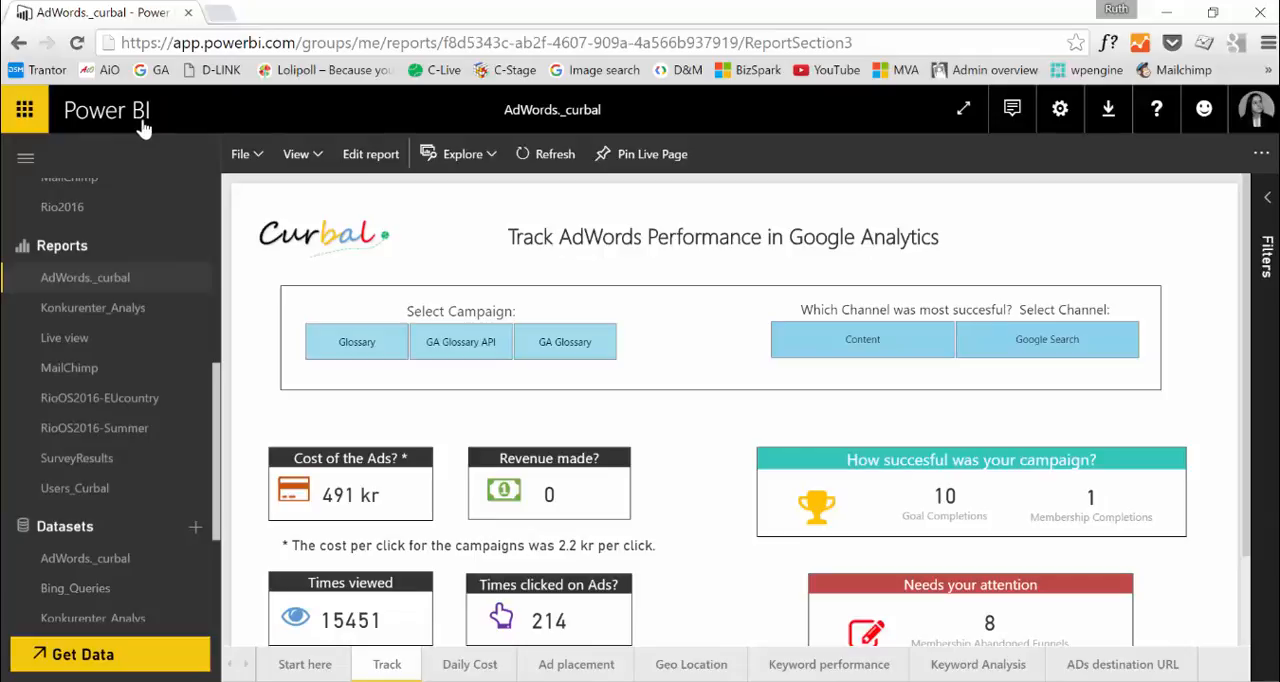
mouse_move(128, 550)
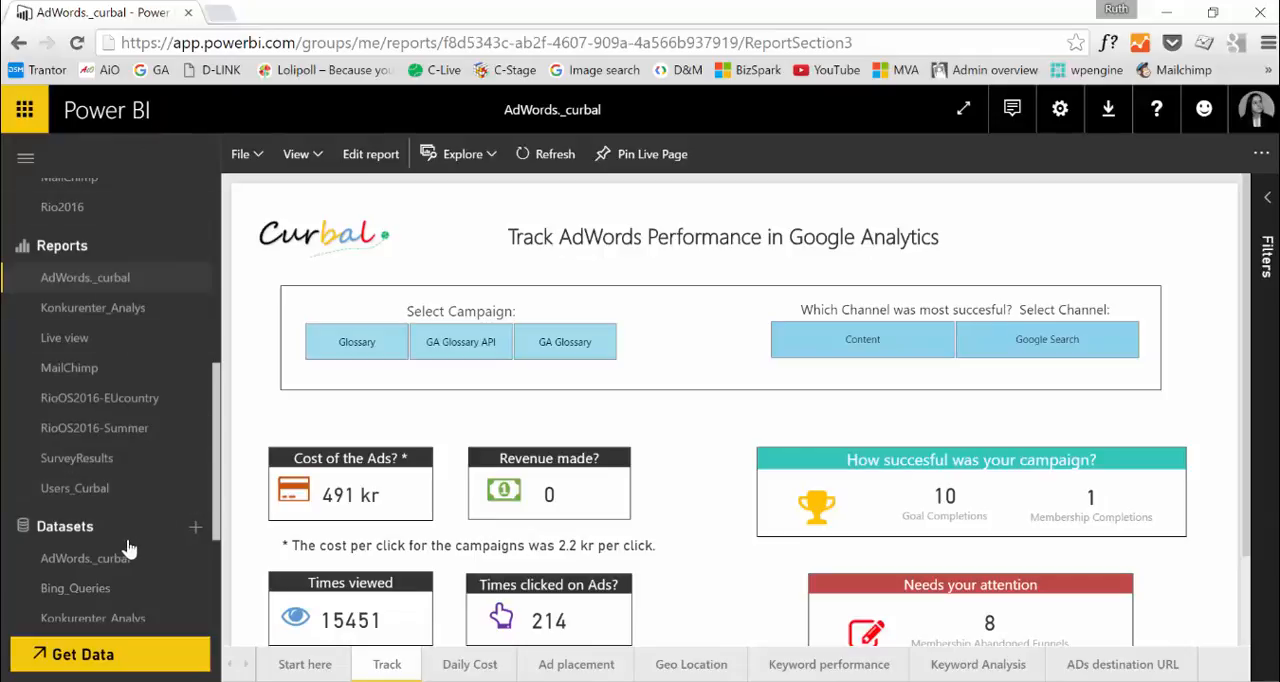
mouse_move(751, 249)
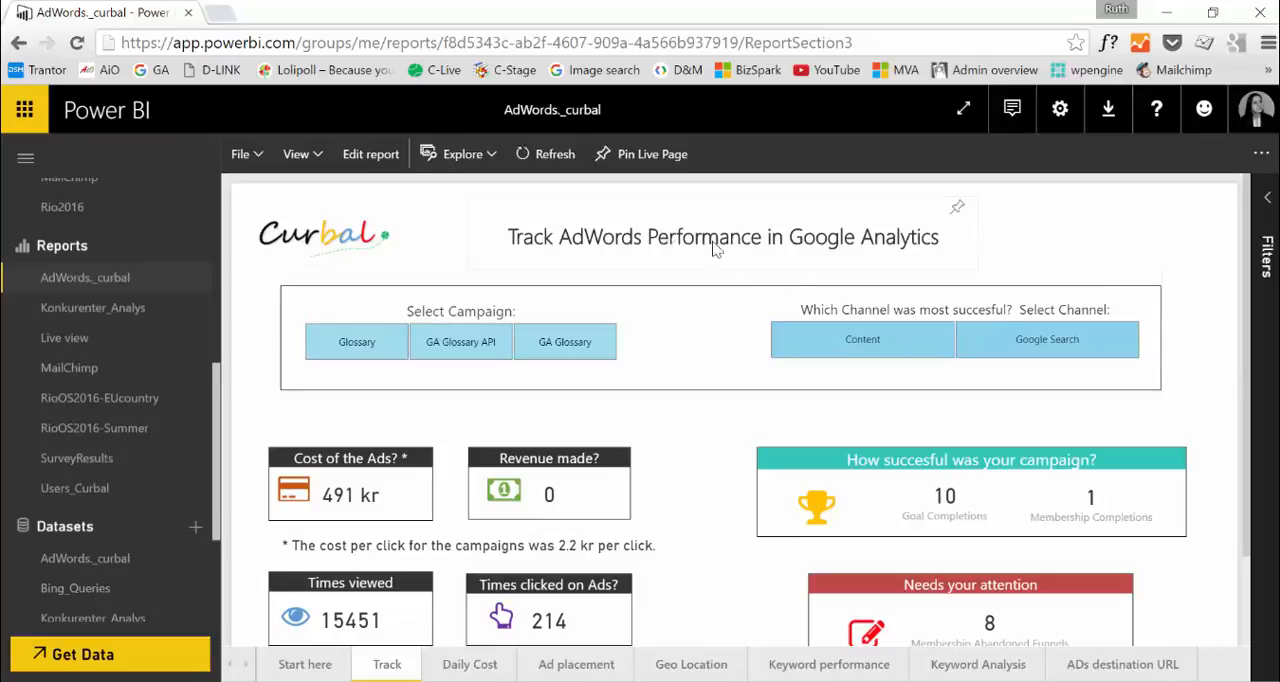
Step: Choose Publish to web for the AdWords_curbal report from the File menu
click(242, 153)
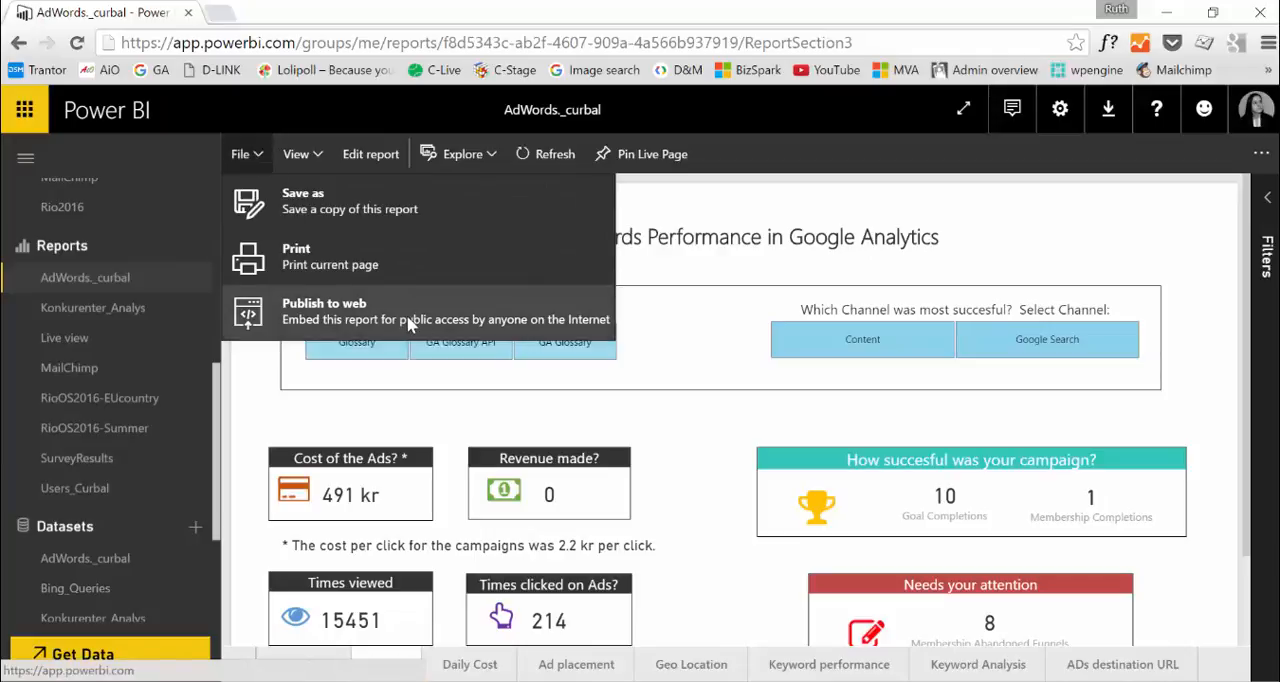
mouse_move(410, 319)
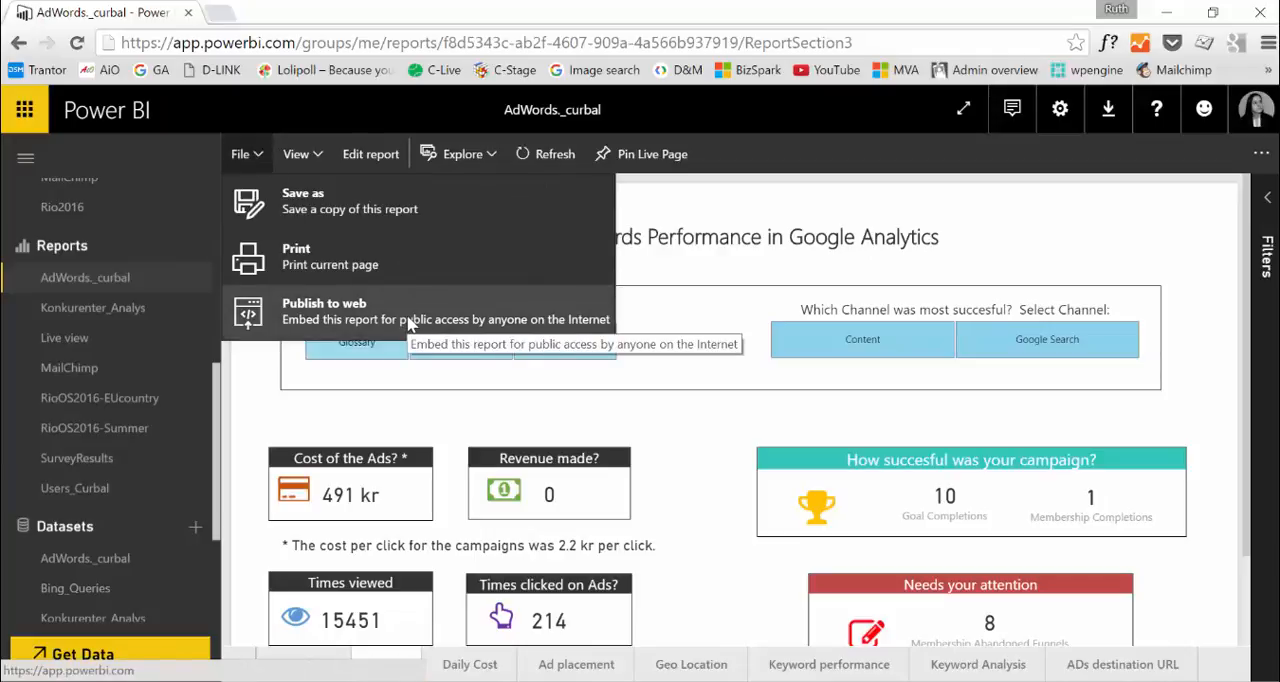
click(324, 310)
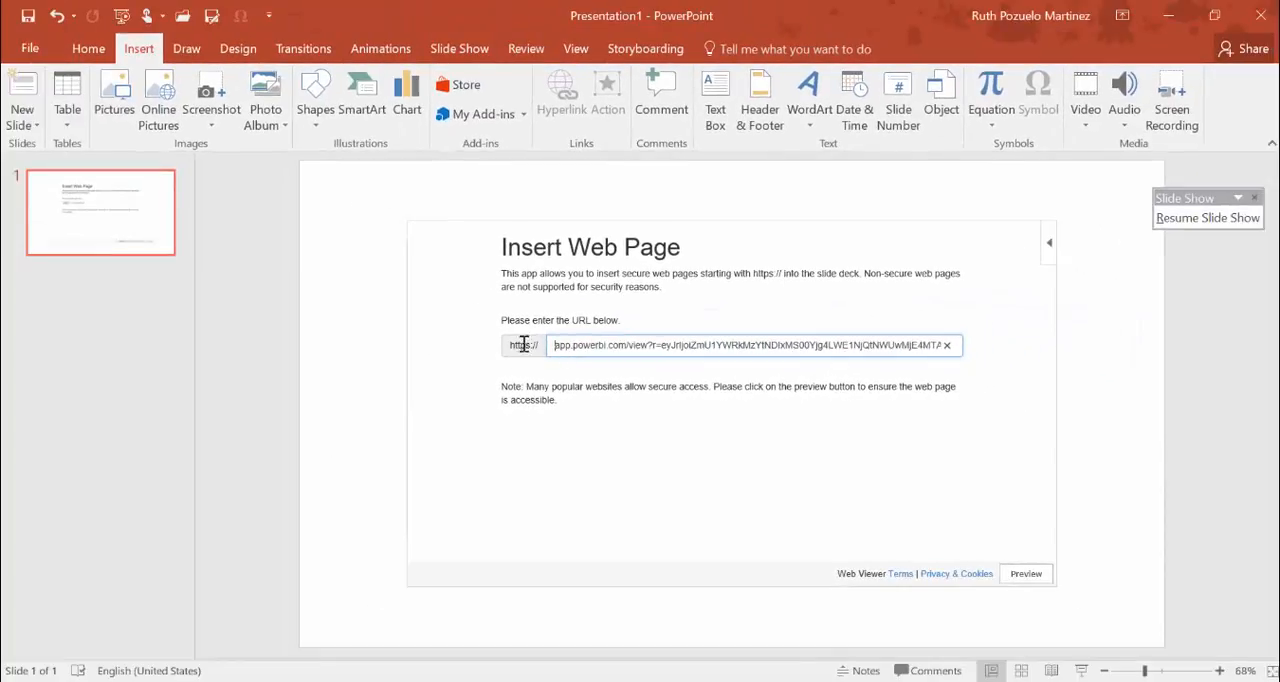
Step: Preview the pasted Power BI link so the AdWords_curbal report displays in the slide
click(1025, 573)
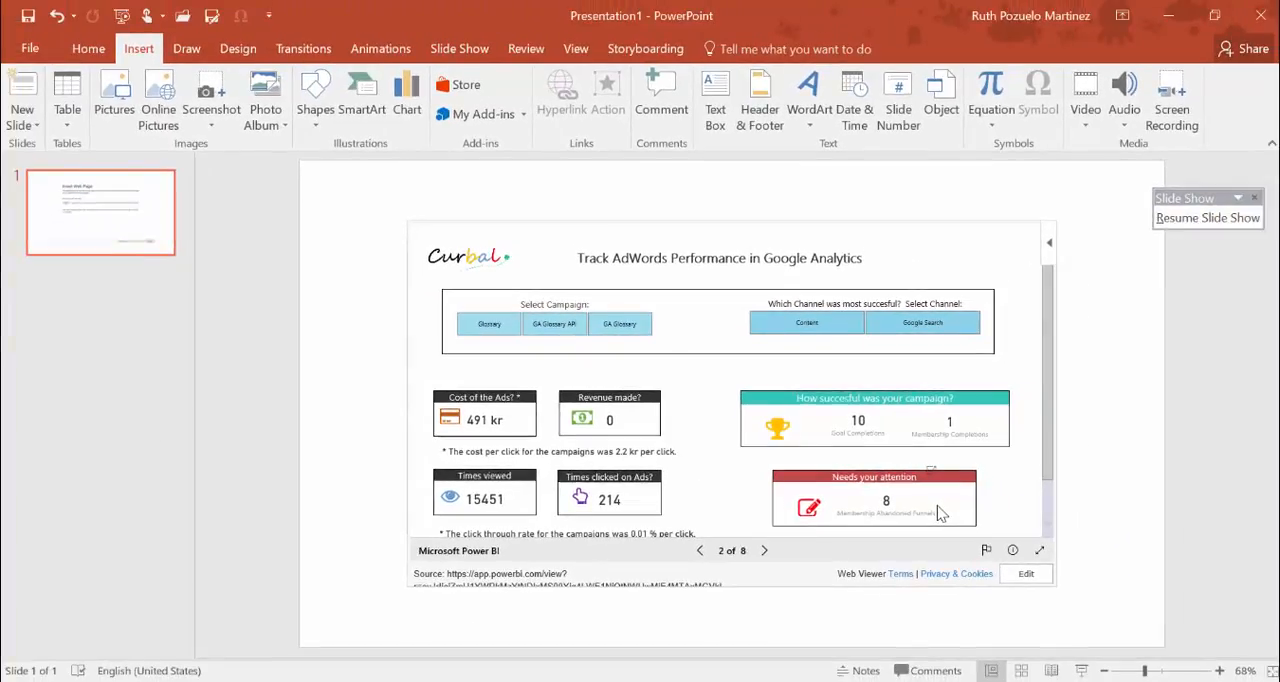
mouse_move(1060, 553)
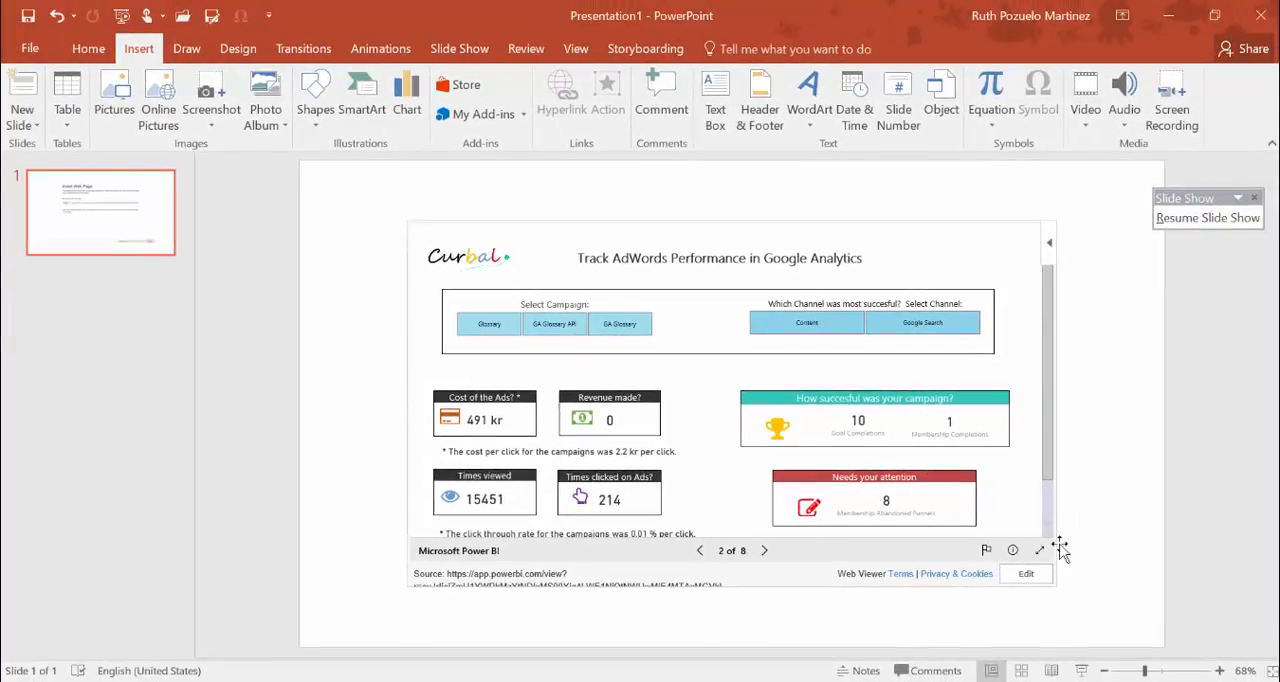
mouse_move(825, 463)
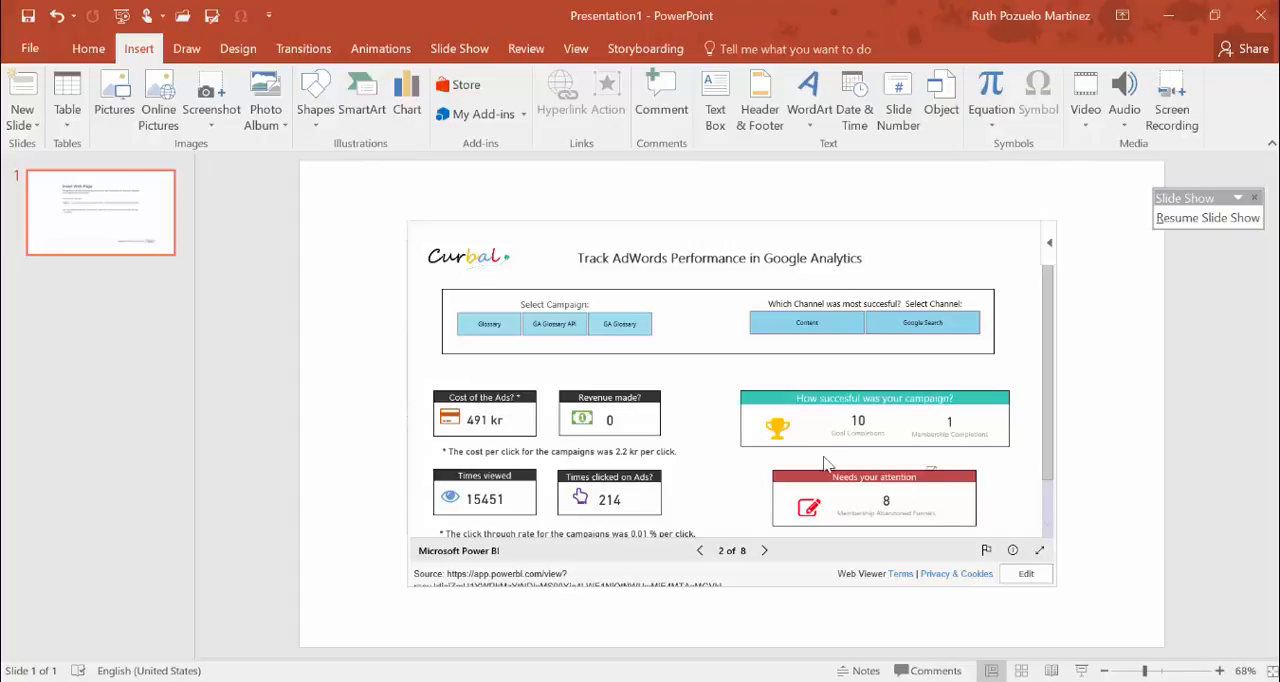
mouse_move(610, 245)
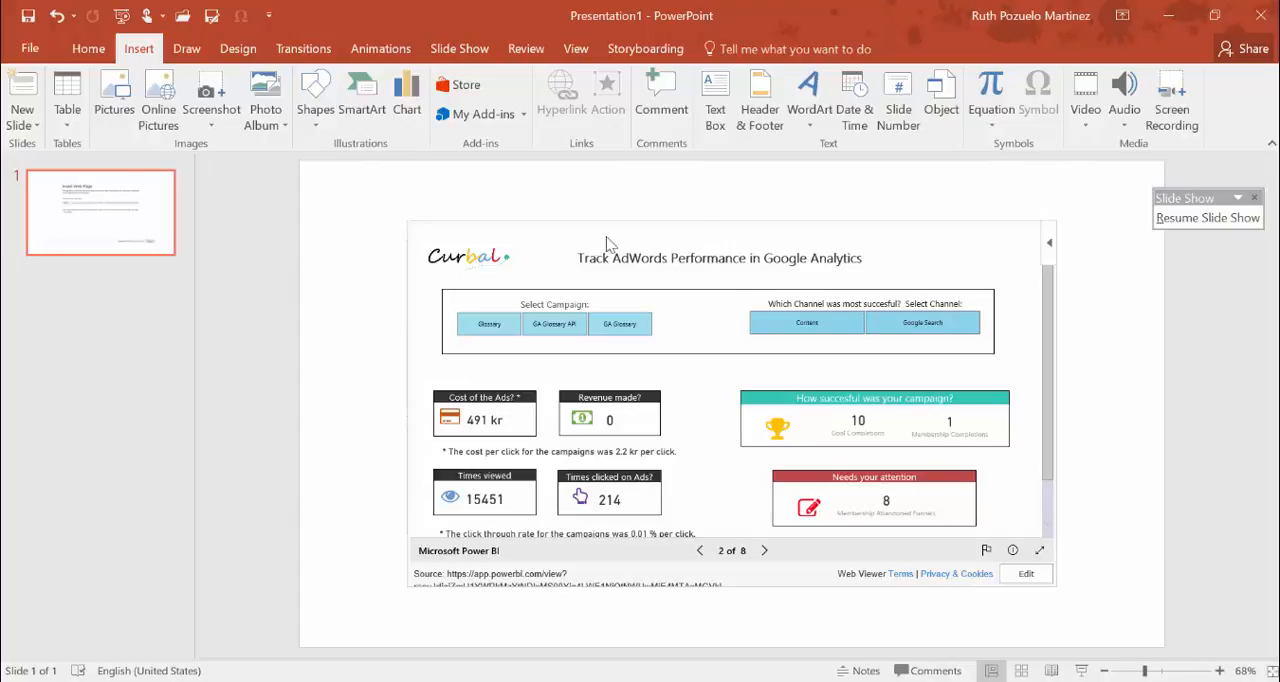
mouse_move(585, 210)
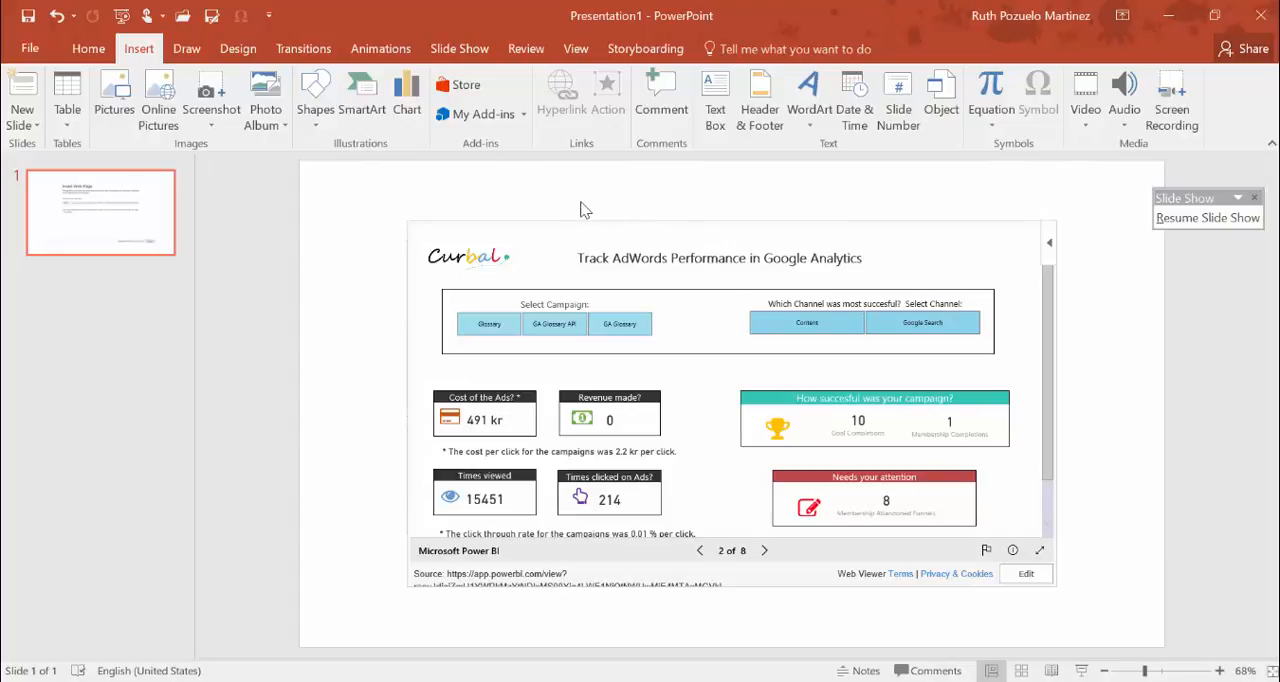
mouse_move(328, 238)
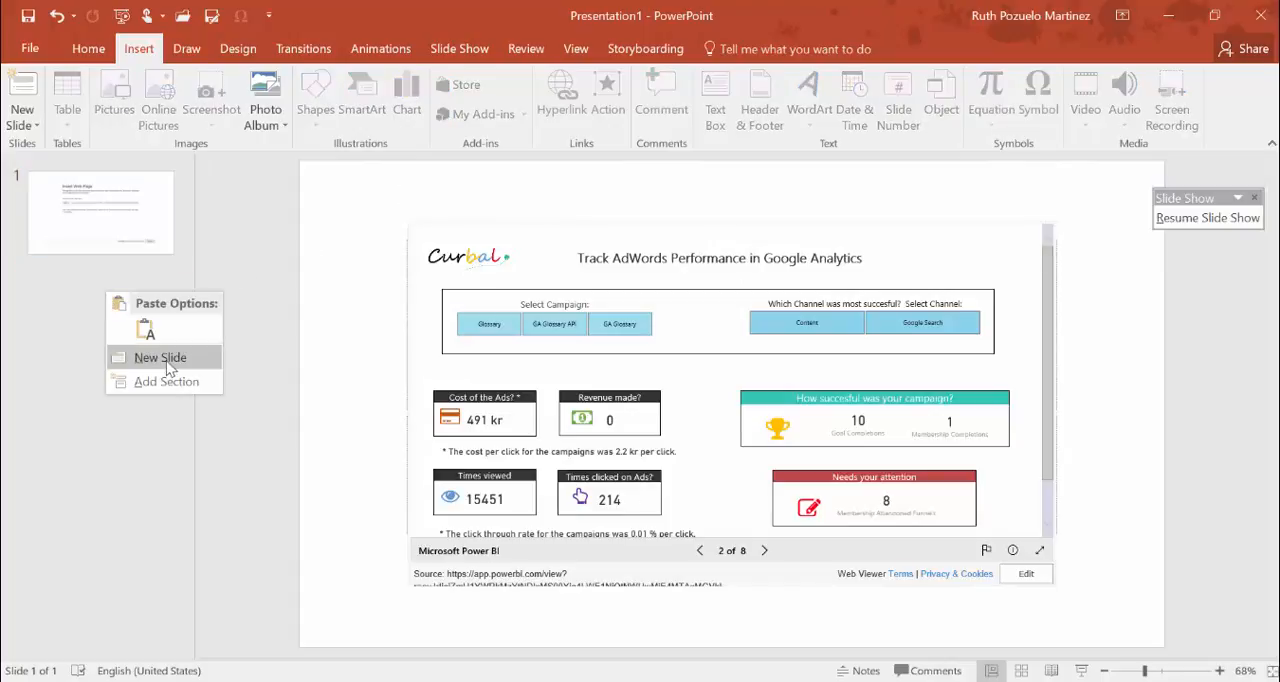
Step: Add a new second slide and insert Web Viewer from My Add-ins
click(160, 357)
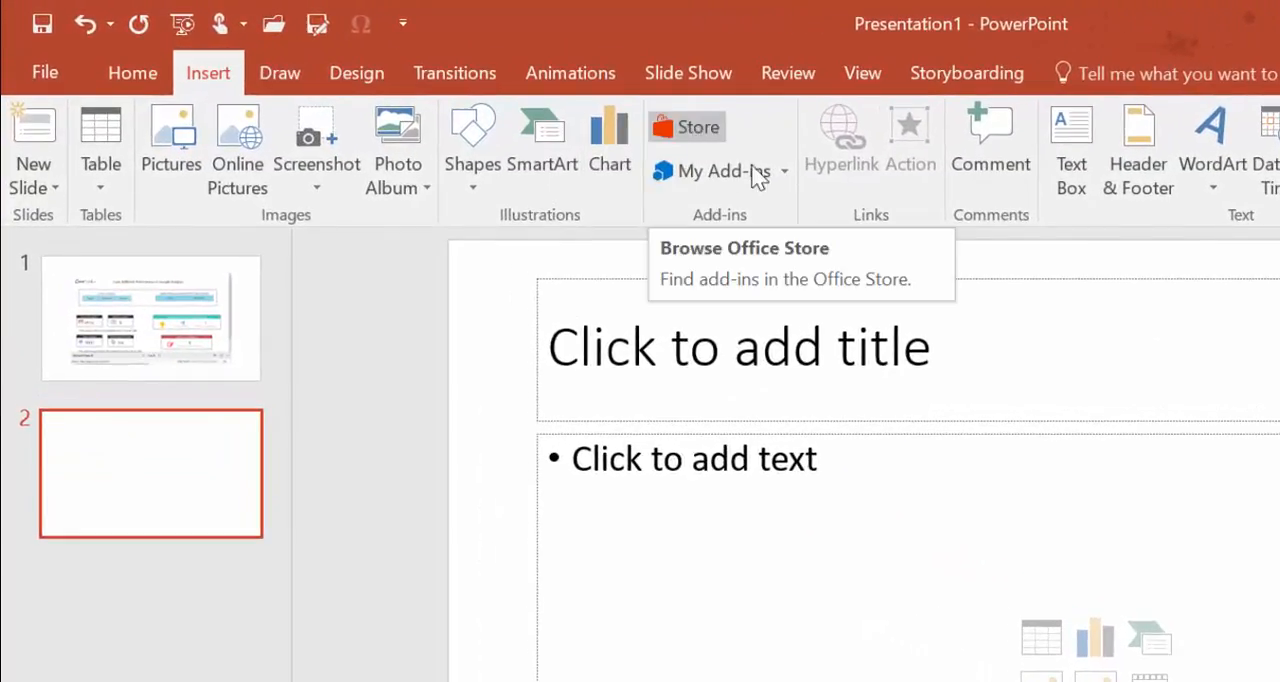
click(715, 171)
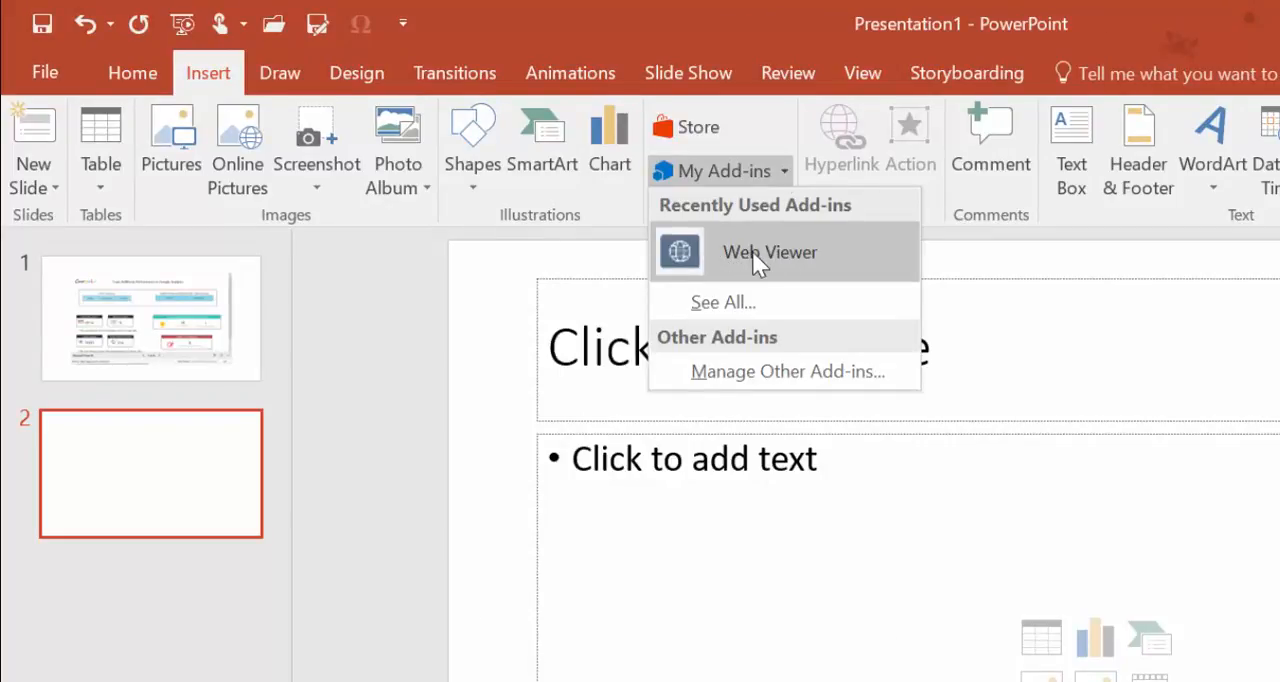
click(770, 252)
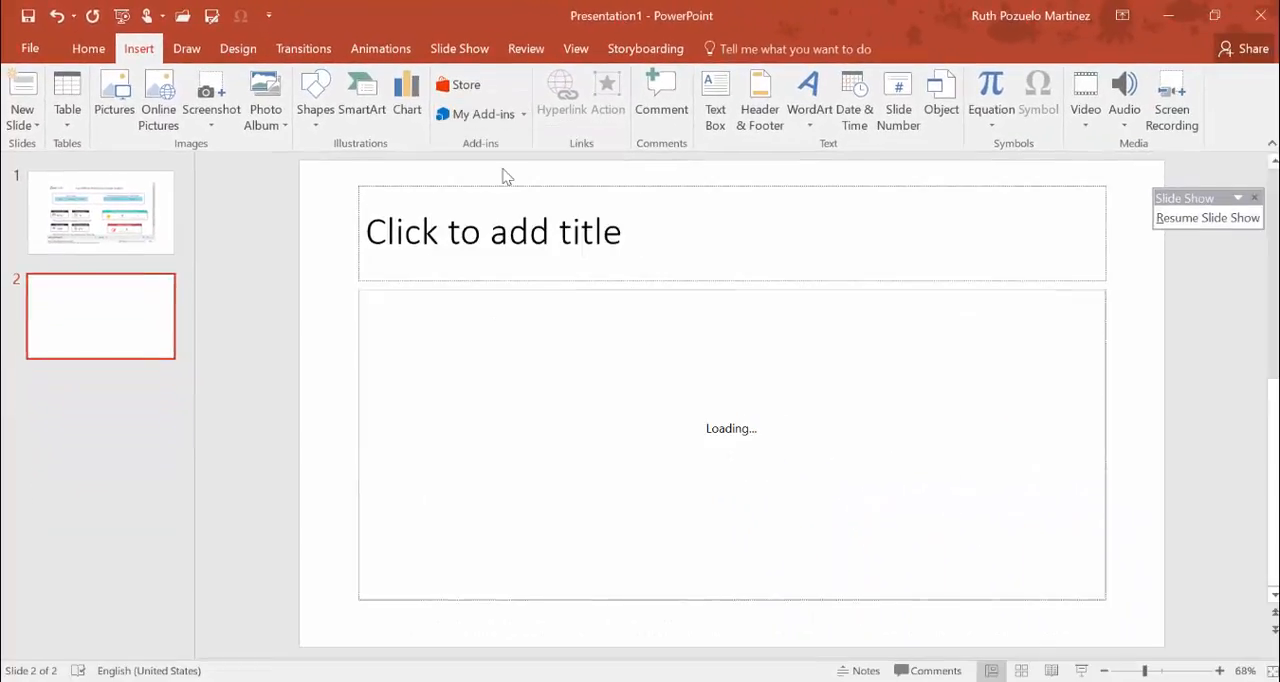